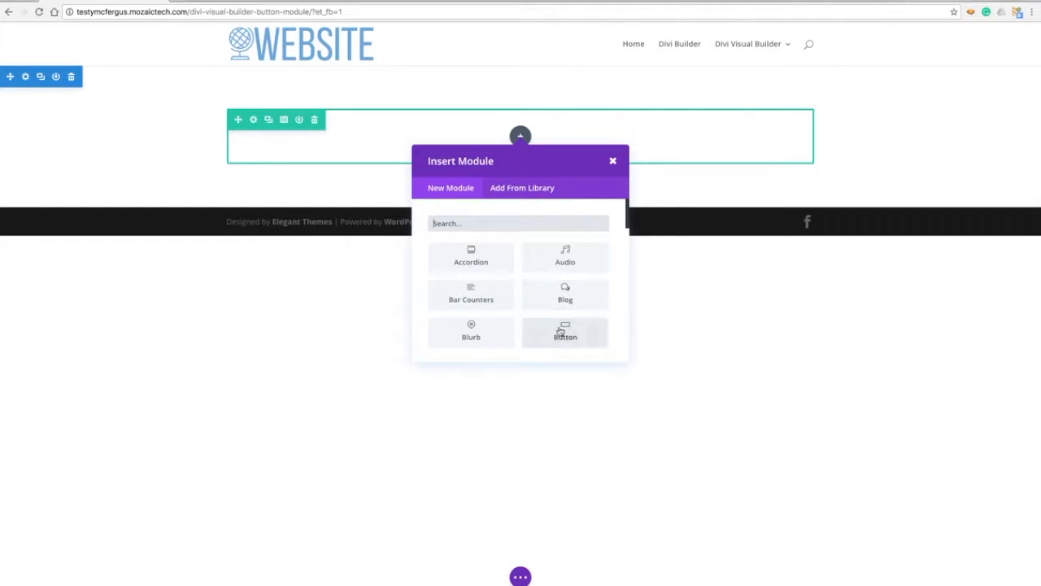
# Step: Insert a Button module into the page's empty row
pyautogui.click(565, 332)
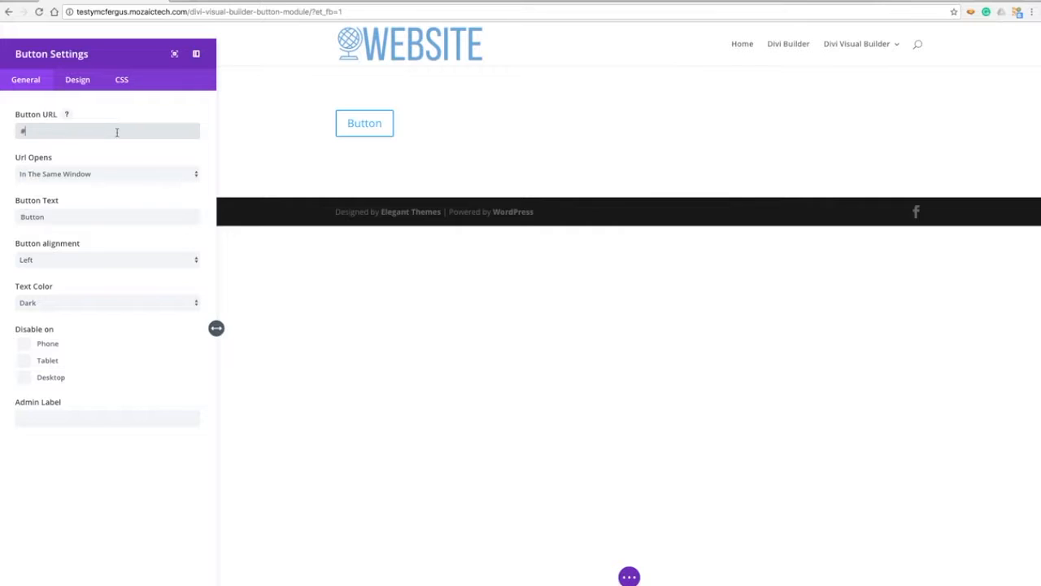
pyautogui.moveTo(114, 170)
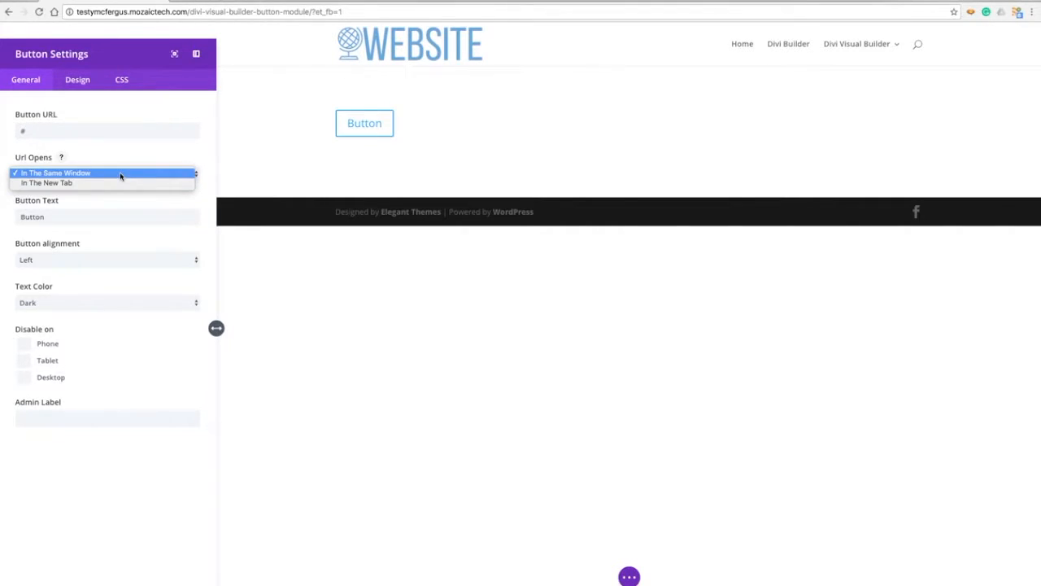
pyautogui.moveTo(125, 156)
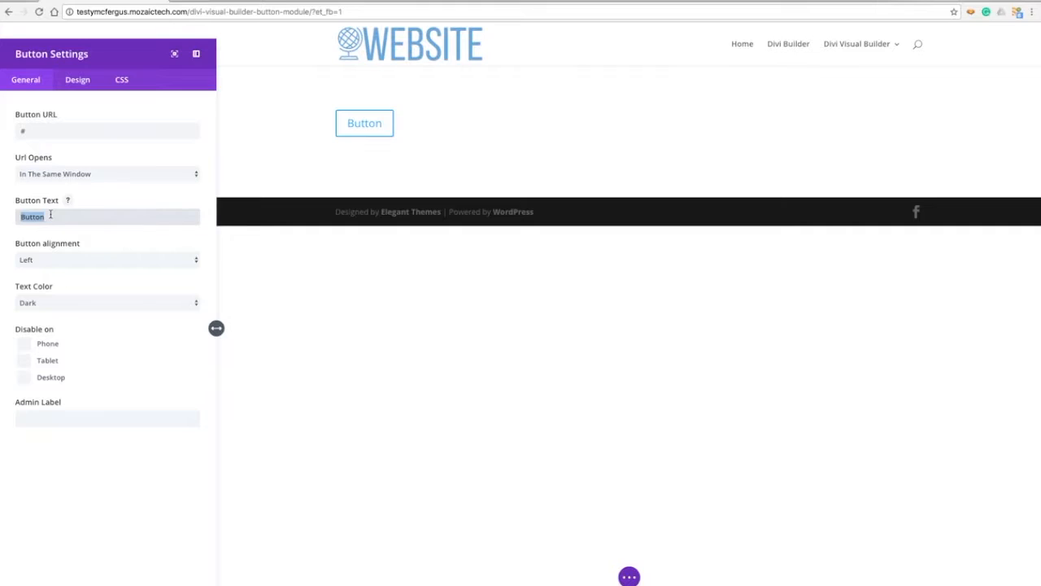
# Step: Label the button 'Click Here' and try Center alignment, leaving it left-aligned
pyautogui.write('Click Here')
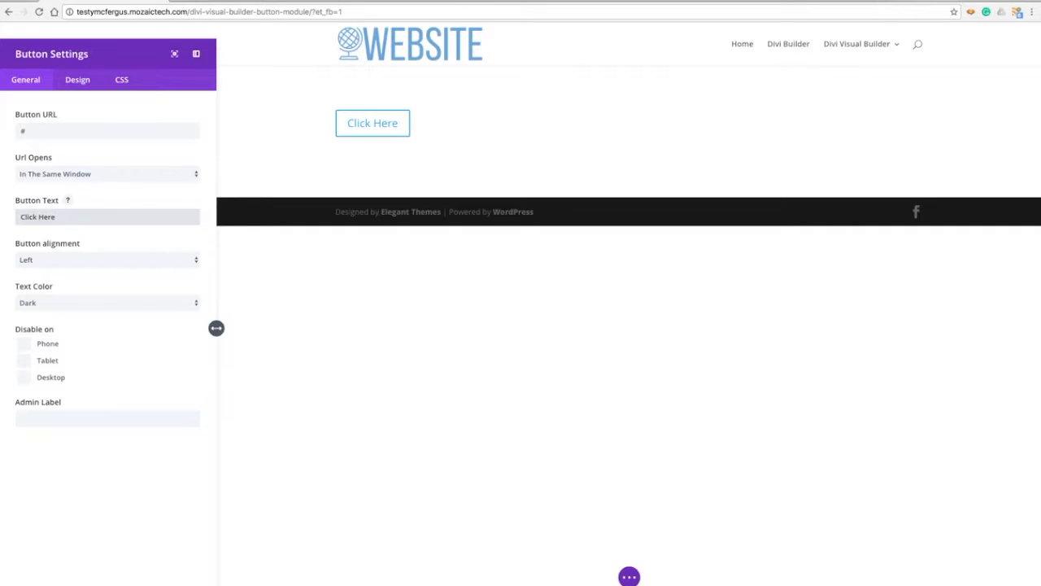
pyautogui.click(106, 217)
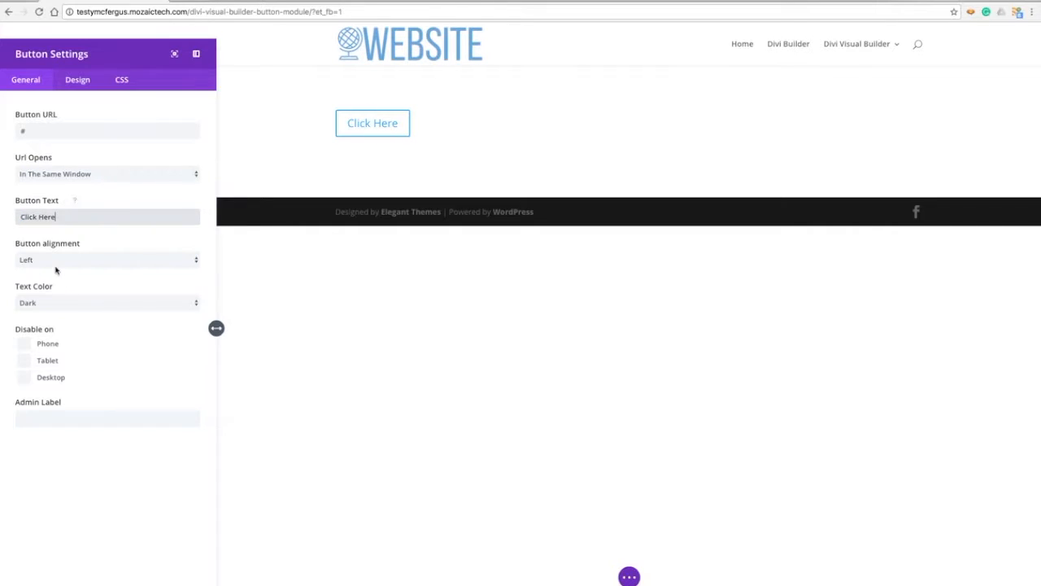
pyautogui.click(106, 259)
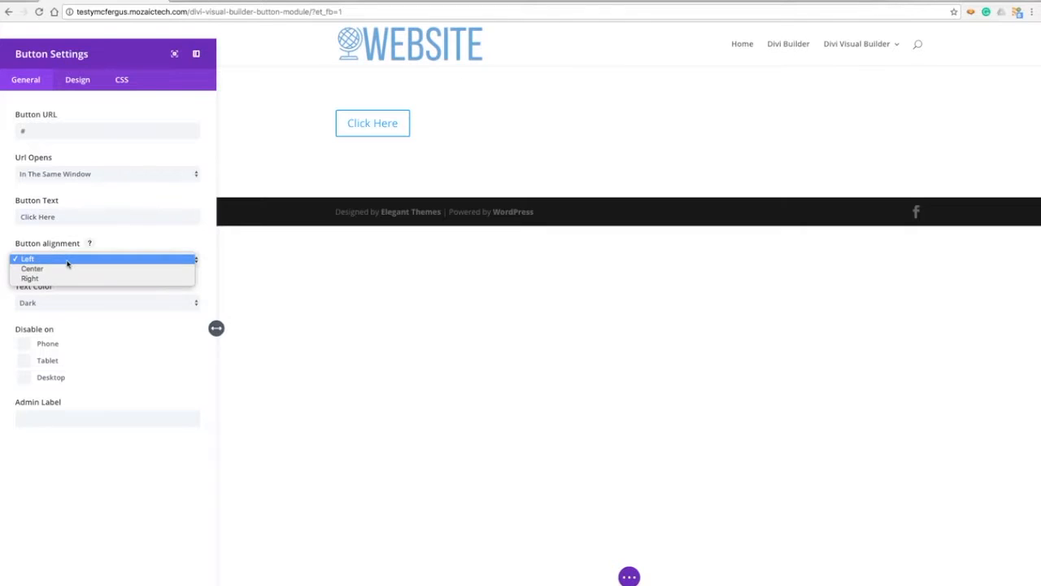
pyautogui.click(32, 268)
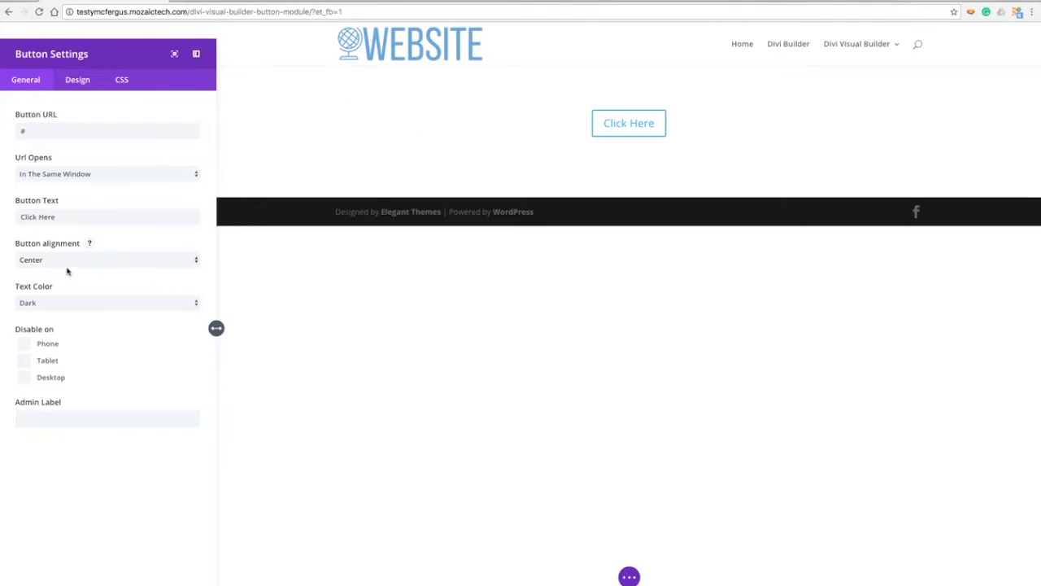
pyautogui.moveTo(74, 253)
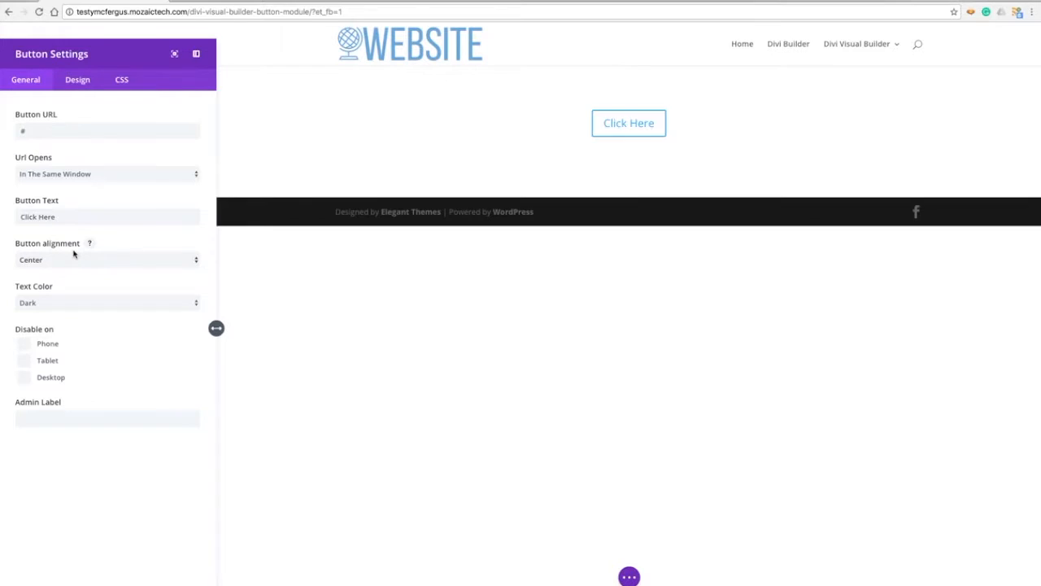
pyautogui.click(105, 258)
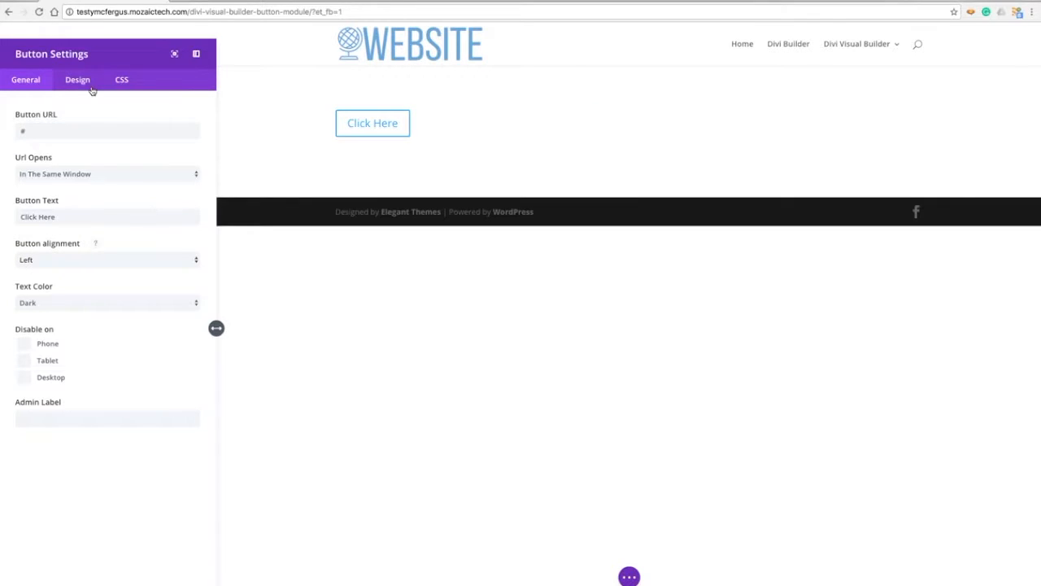
# Step: In Design settings, enable custom button styles and raise the text size to 35px
pyautogui.click(77, 79)
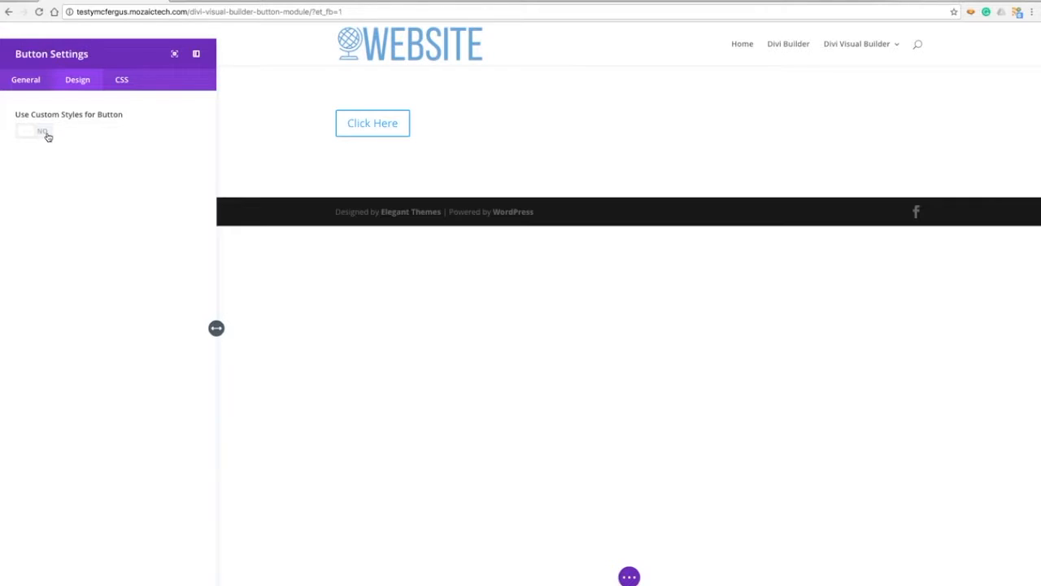
pyautogui.click(34, 131)
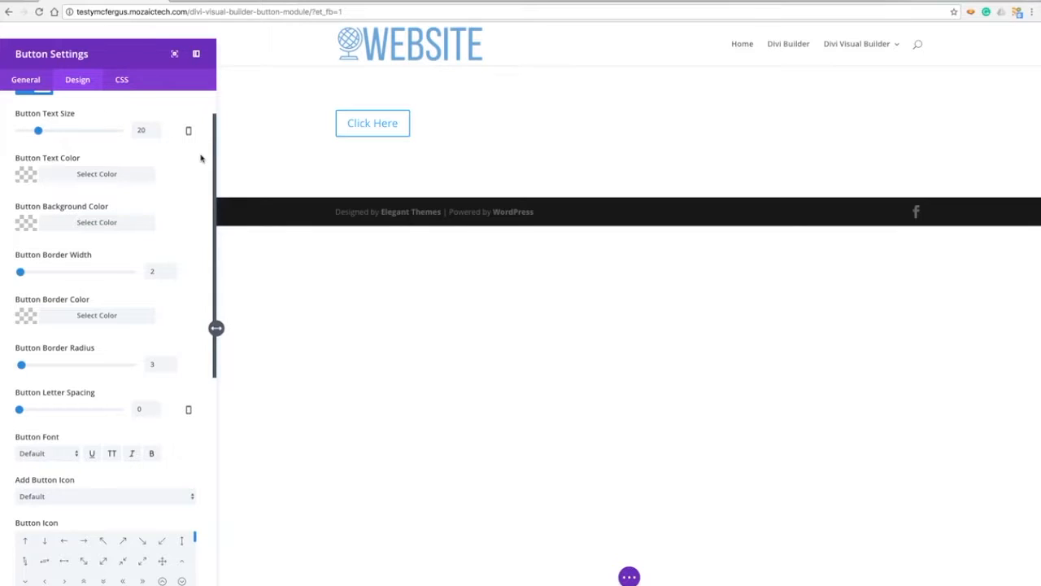
pyautogui.moveTo(59, 129)
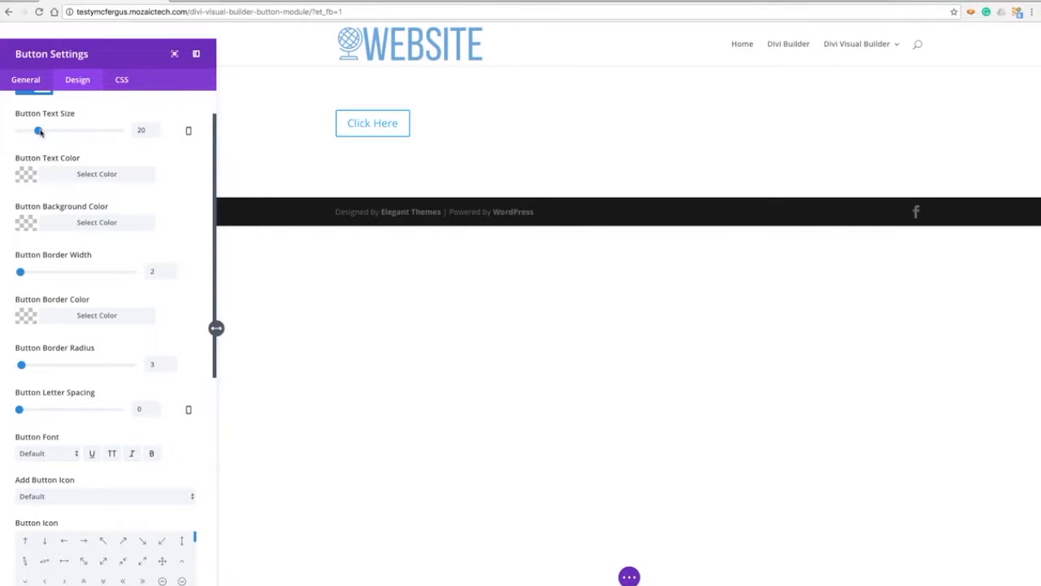
pyautogui.moveTo(39, 131); pyautogui.dragTo(52, 130)
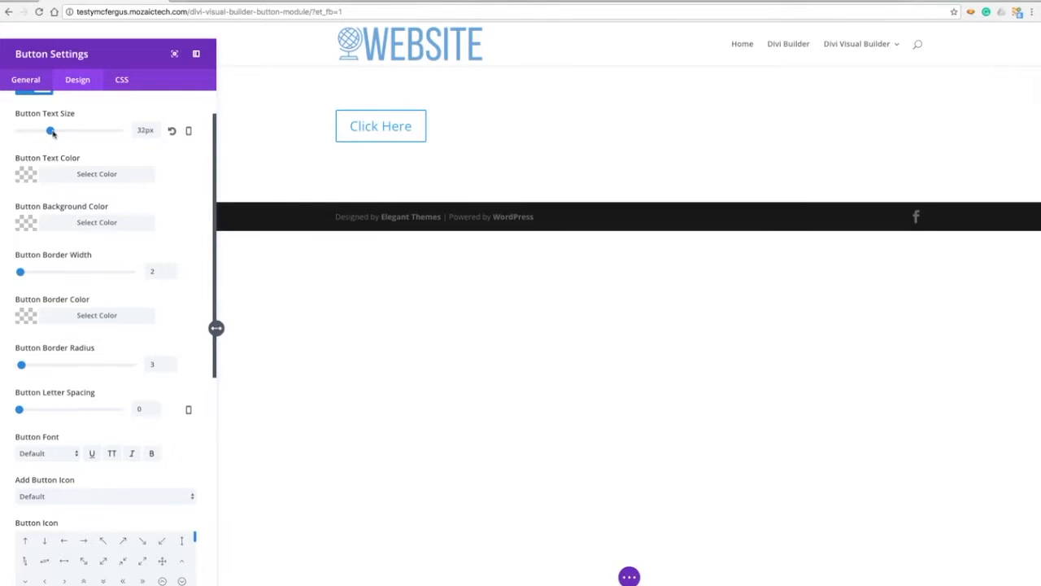
pyautogui.moveTo(51, 130); pyautogui.dragTo(54, 130)
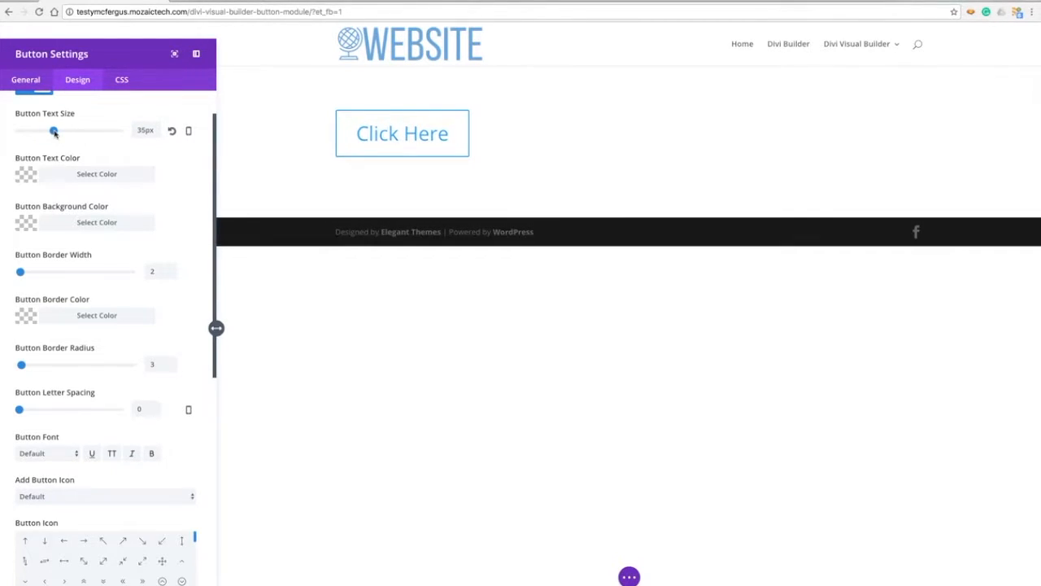
# Step: Make the button text dark and lighten the purple button background
pyautogui.click(26, 173)
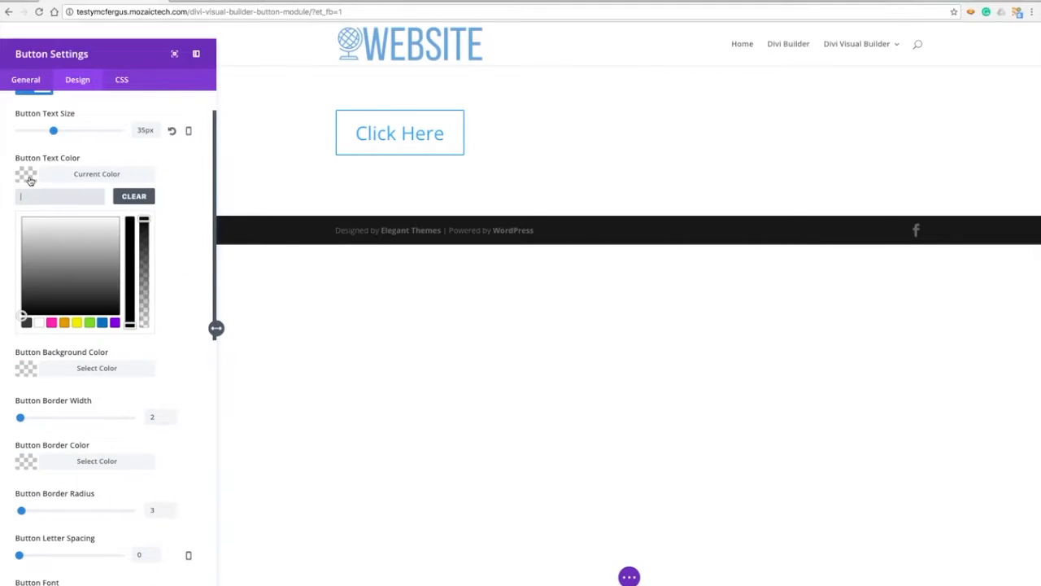
pyautogui.click(23, 322)
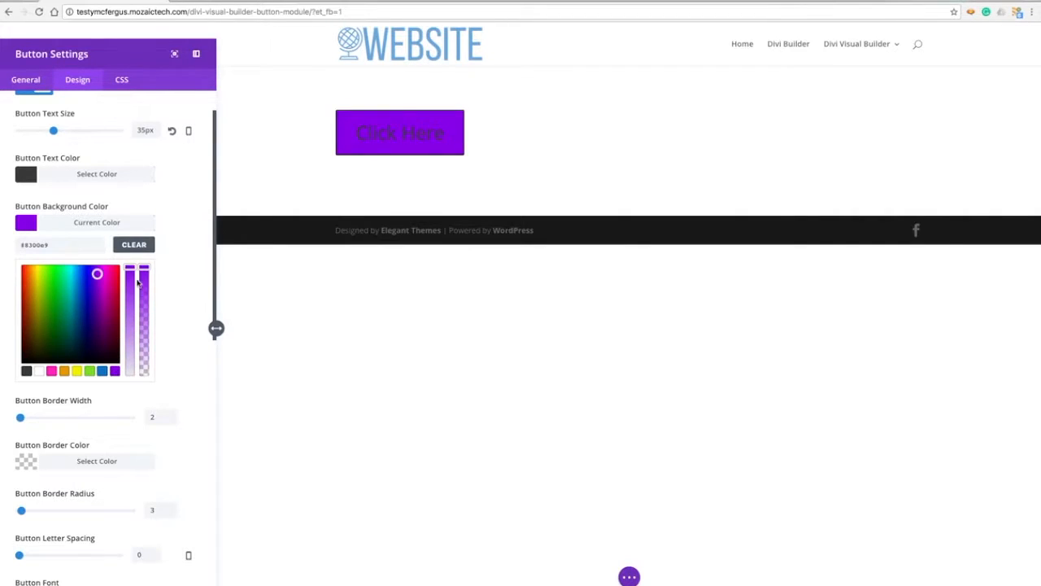
pyautogui.moveTo(129, 281); pyautogui.dragTo(129, 337)
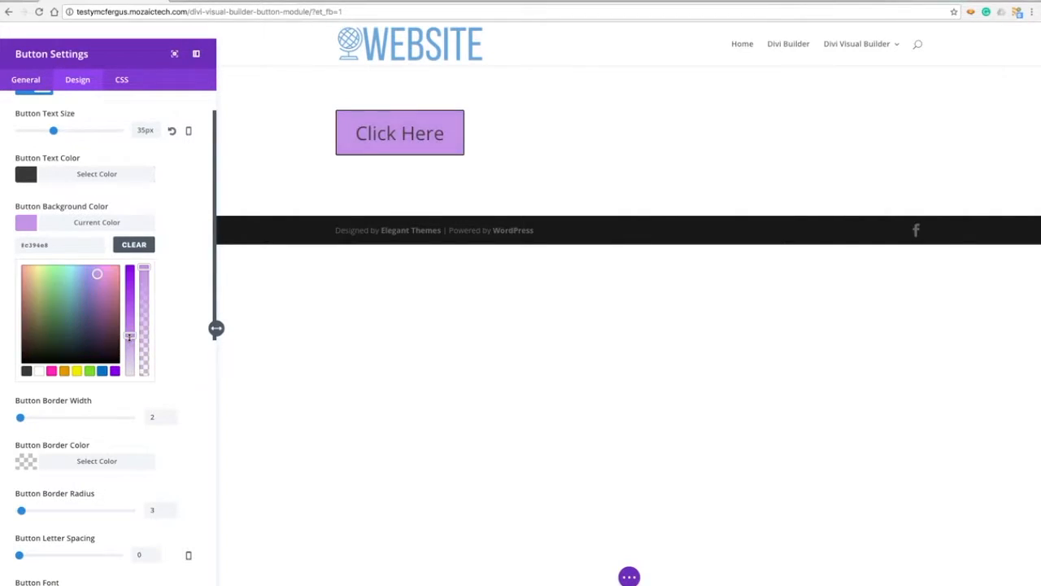
pyautogui.moveTo(129, 336); pyautogui.dragTo(130, 351)
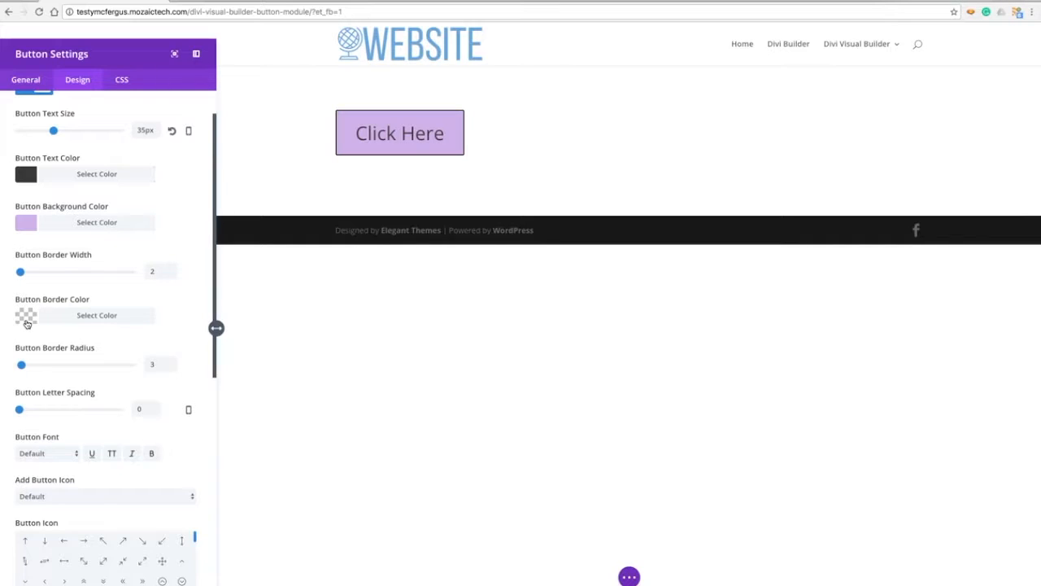
pyautogui.moveTo(27, 324)
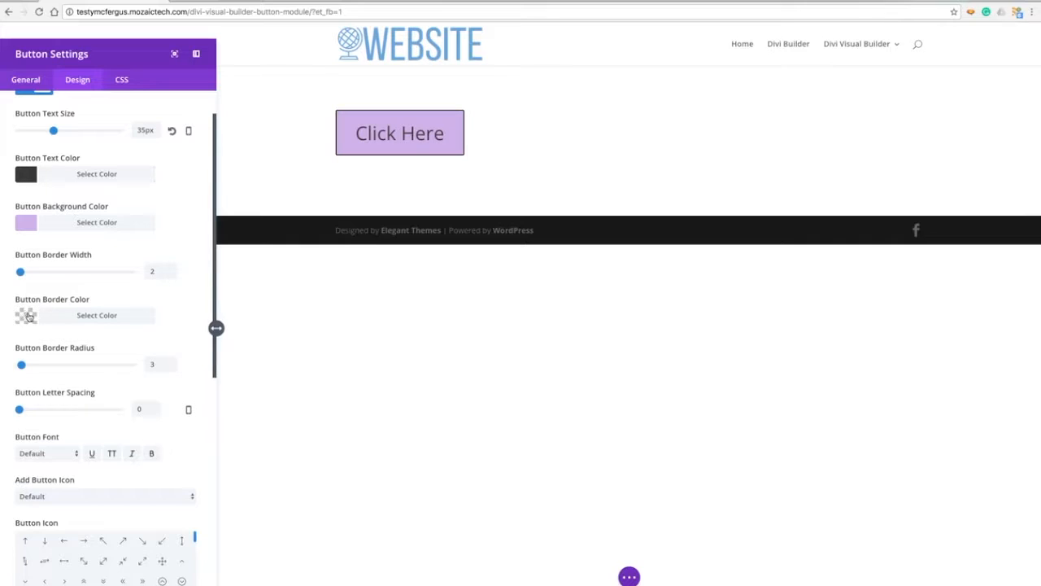
pyautogui.scroll(-3)
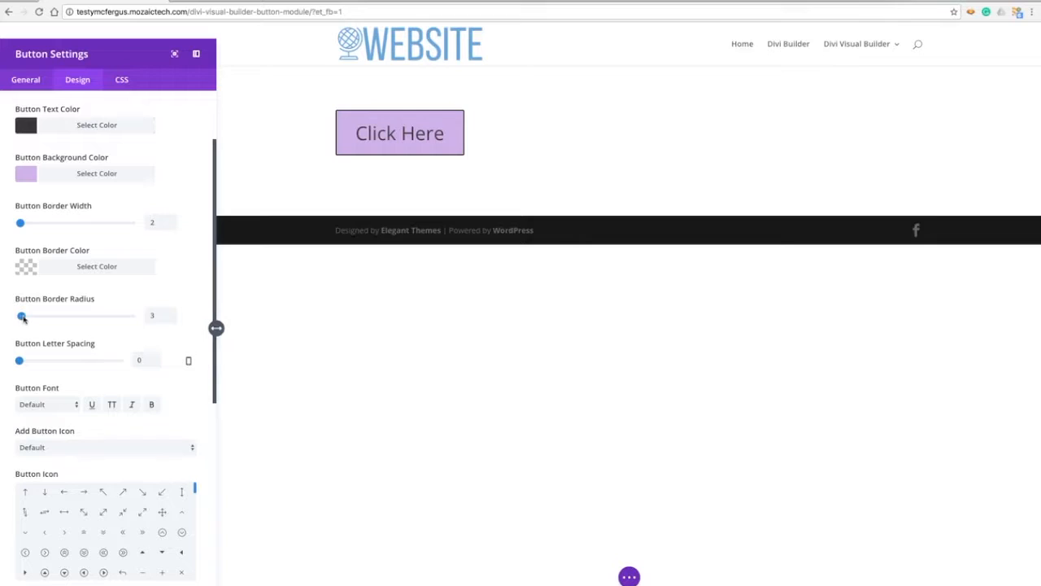
pyautogui.moveTo(22, 315); pyautogui.dragTo(36, 315)
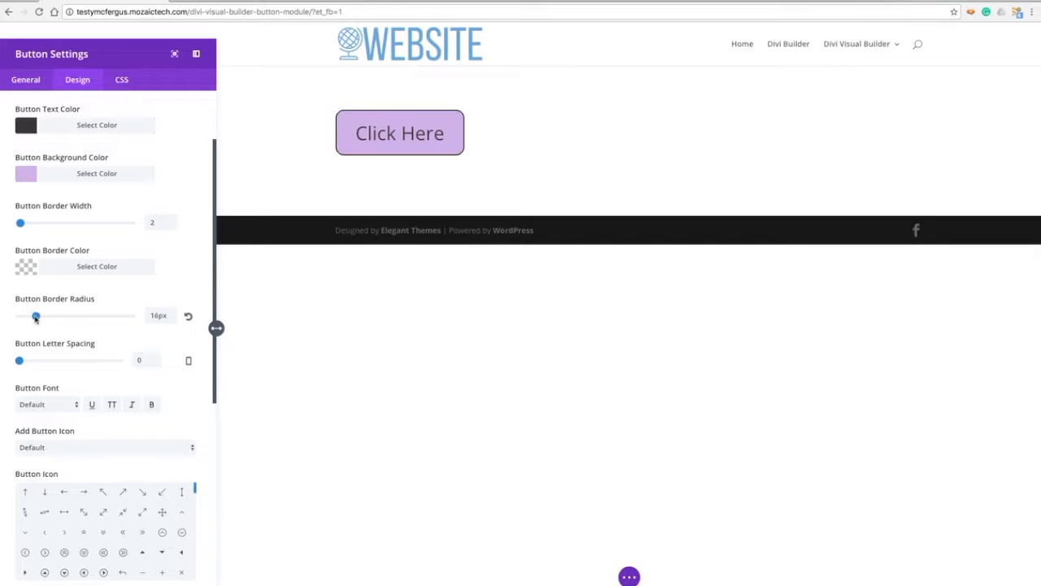
pyautogui.moveTo(35, 316); pyautogui.dragTo(28, 315)
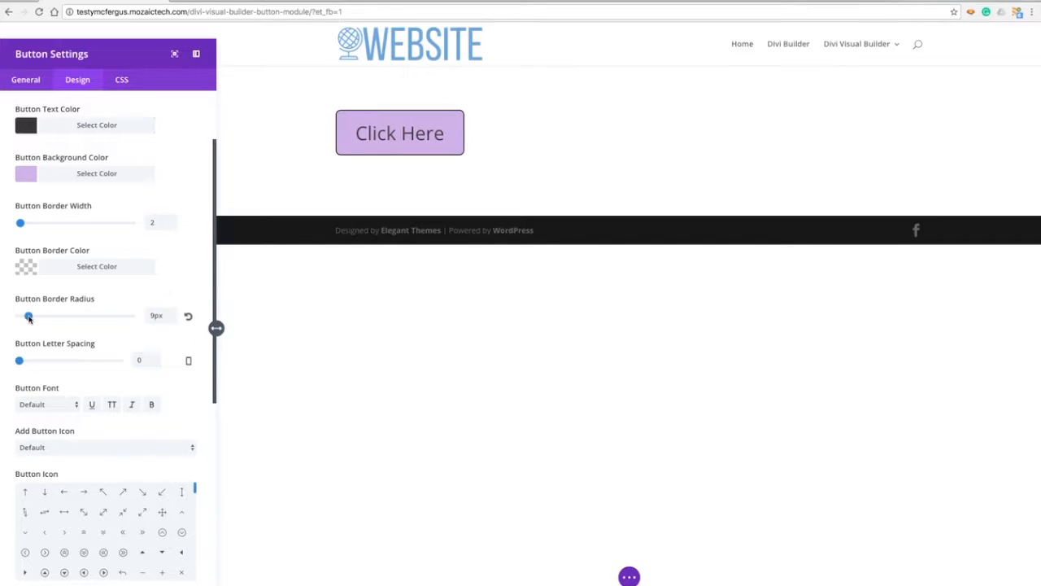
pyautogui.scroll(-3)
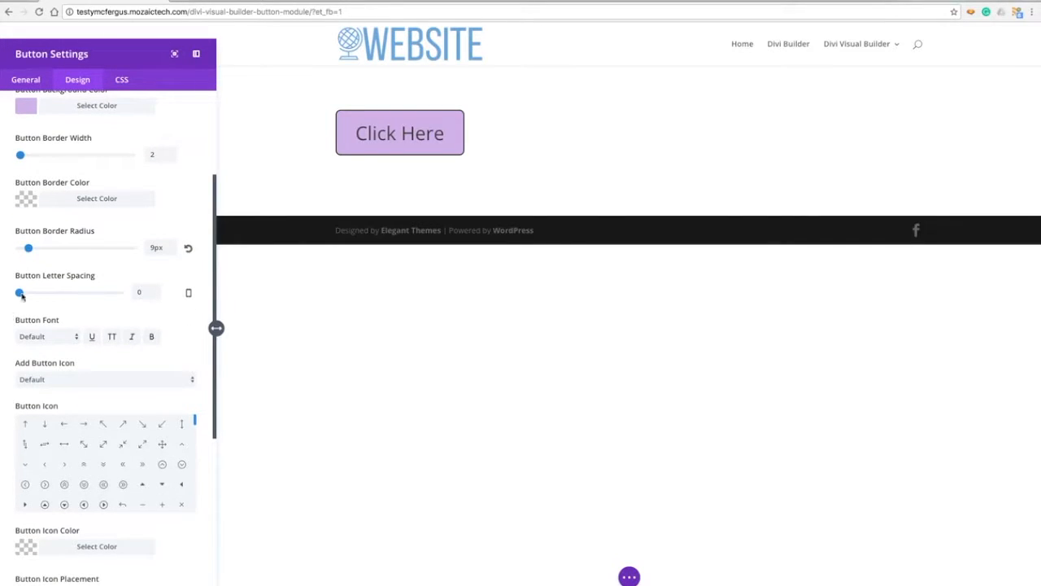
pyautogui.scroll(-3)
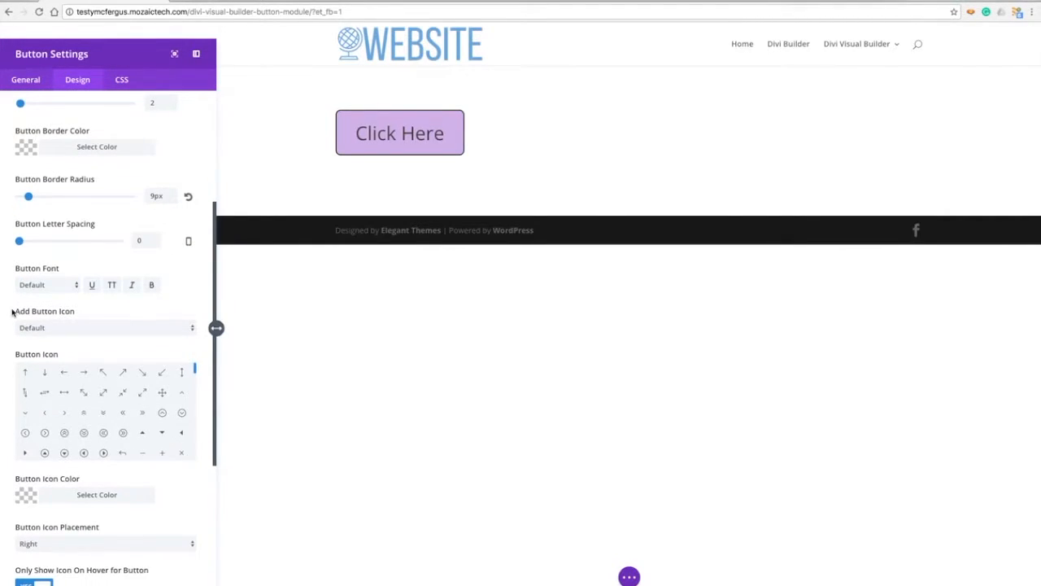
pyautogui.scroll(-3)
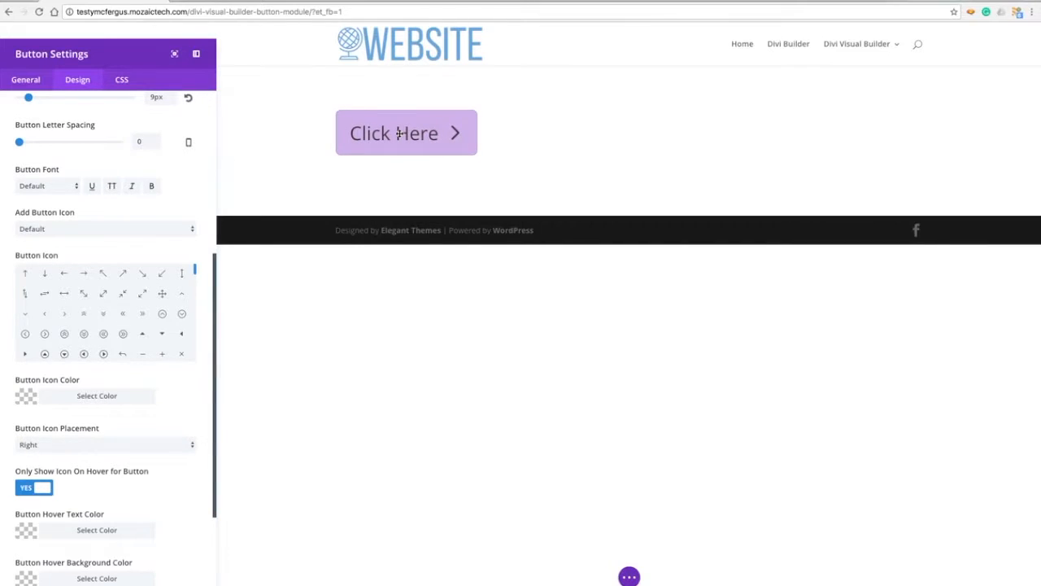
pyautogui.moveTo(399, 78)
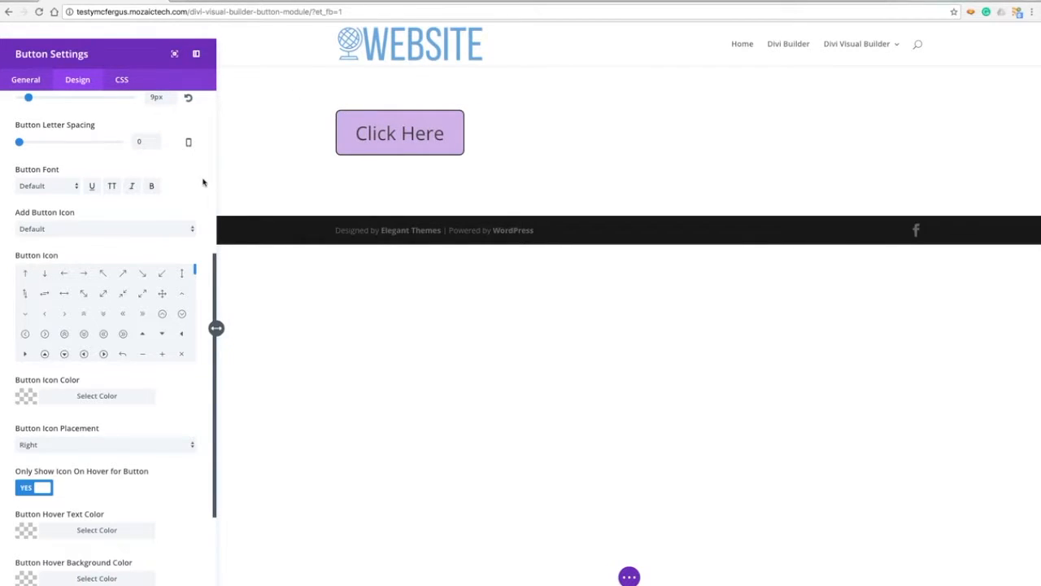
# Step: Choose the » double right-arrow as the button icon
pyautogui.click(106, 228)
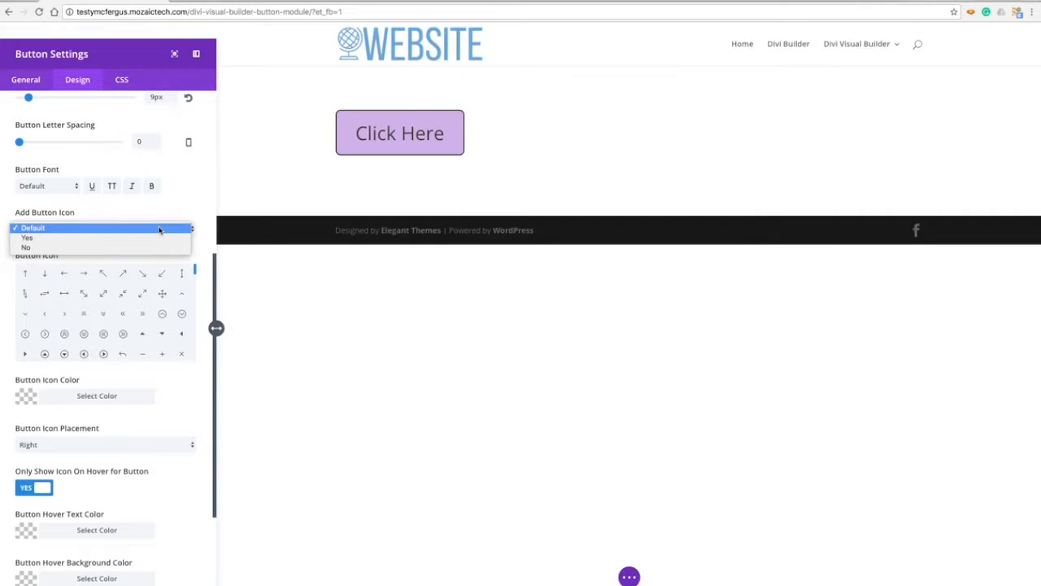
pyautogui.click(27, 237)
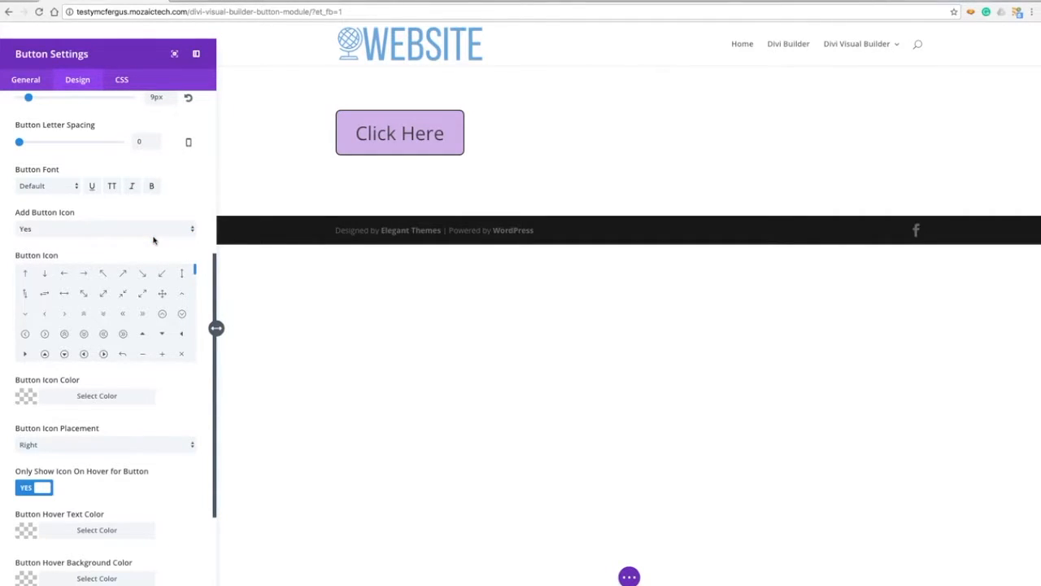
pyautogui.click(106, 229)
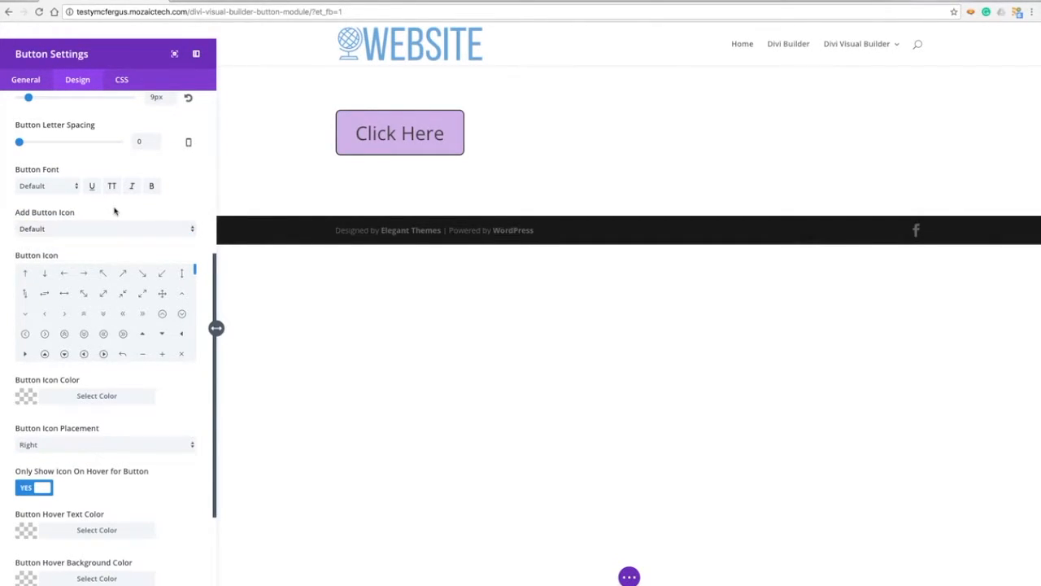
pyautogui.moveTo(101, 306)
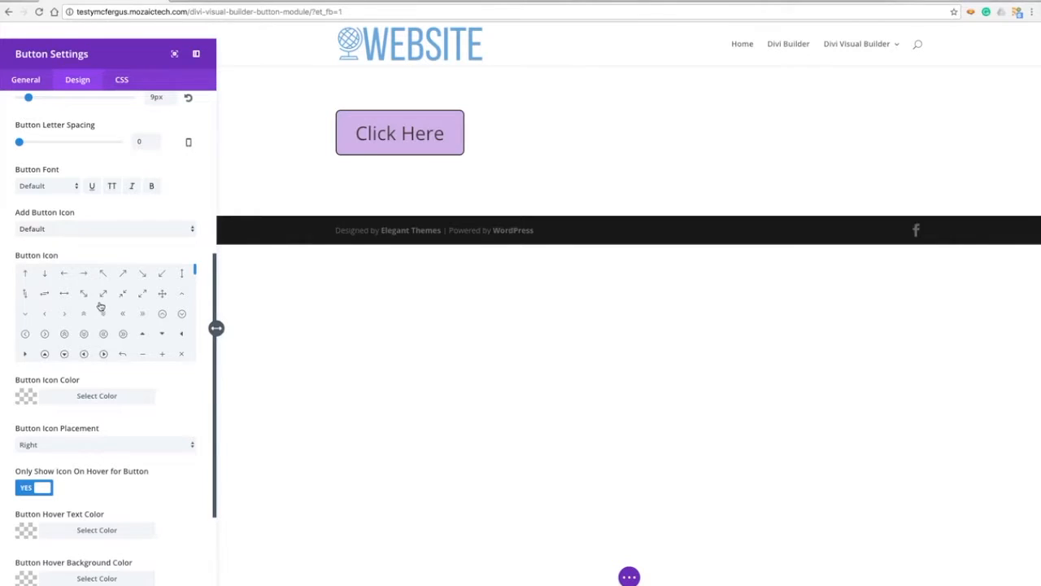
pyautogui.moveTo(142, 316)
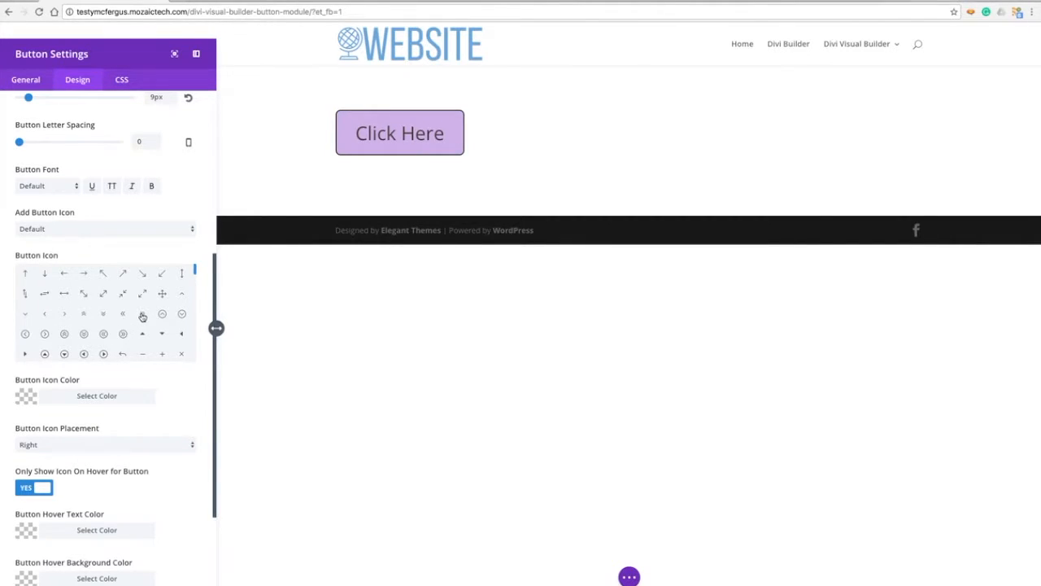
pyautogui.click(143, 313)
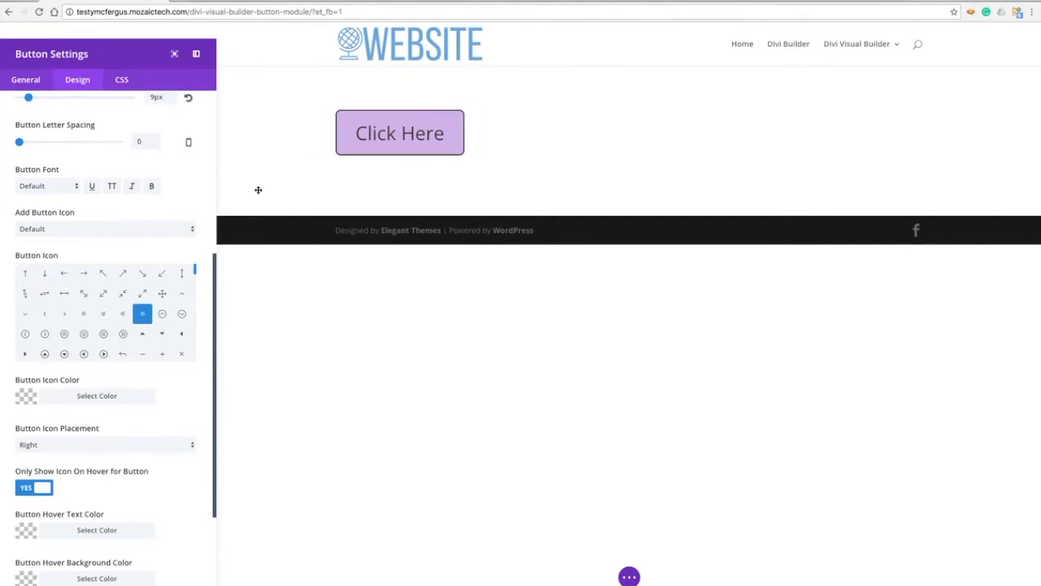
pyautogui.scroll(-3)
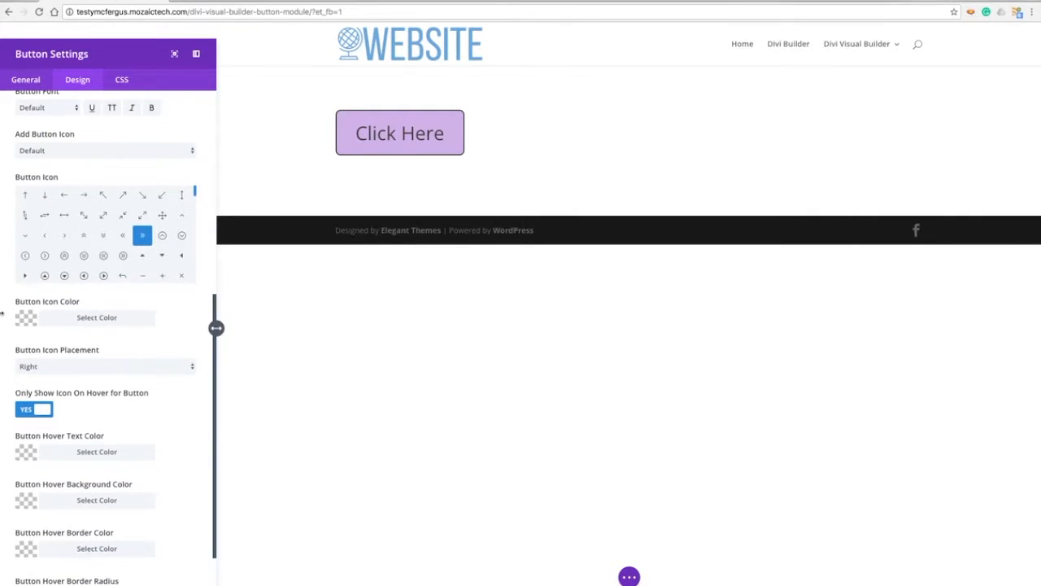
pyautogui.scroll(-3)
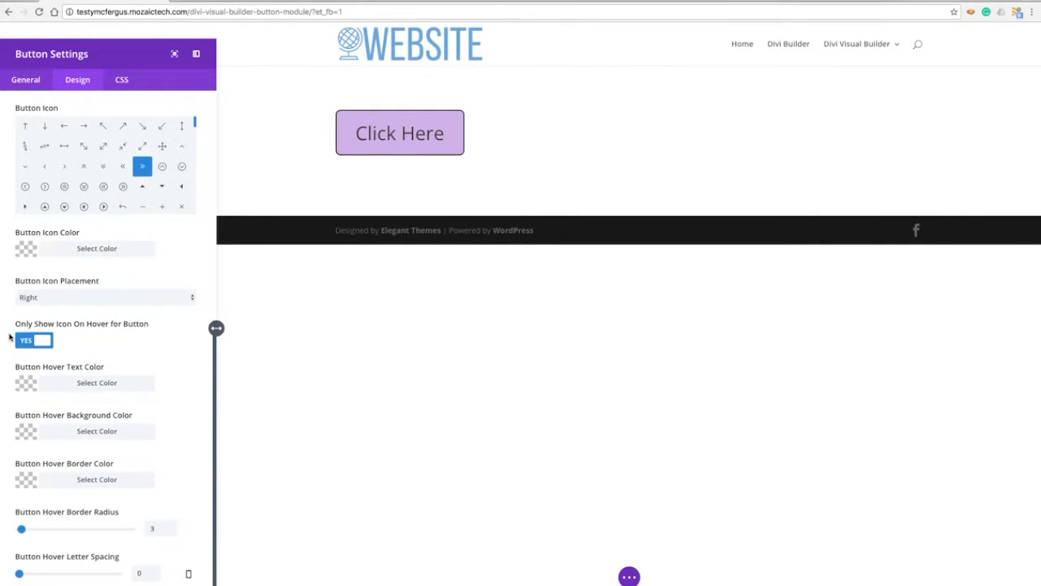
pyautogui.moveTo(64, 308)
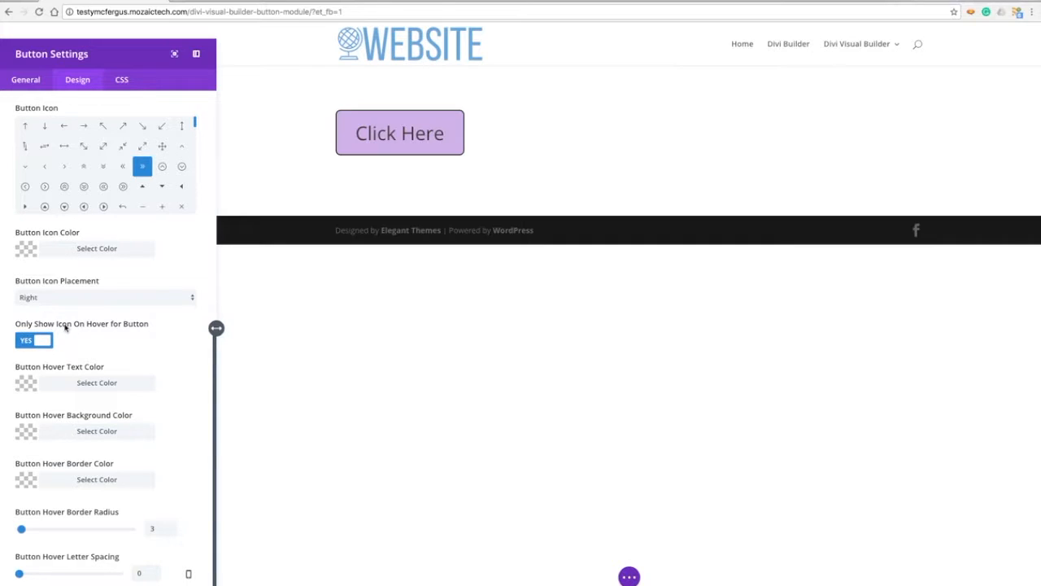
pyautogui.moveTo(106, 331)
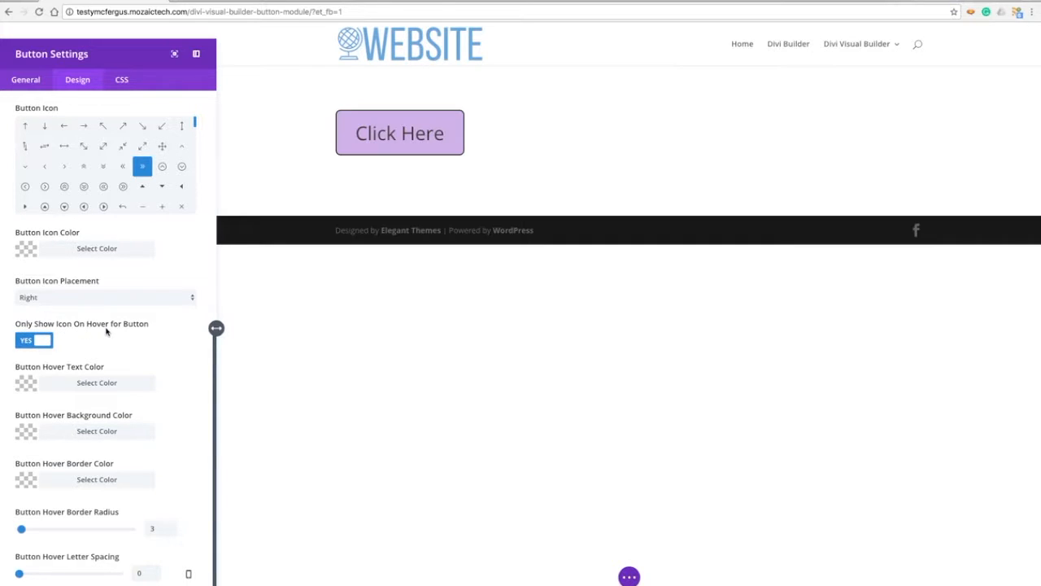
# Step: Set Only Show Icon On Hover to No so the arrow always shows
pyautogui.click(34, 340)
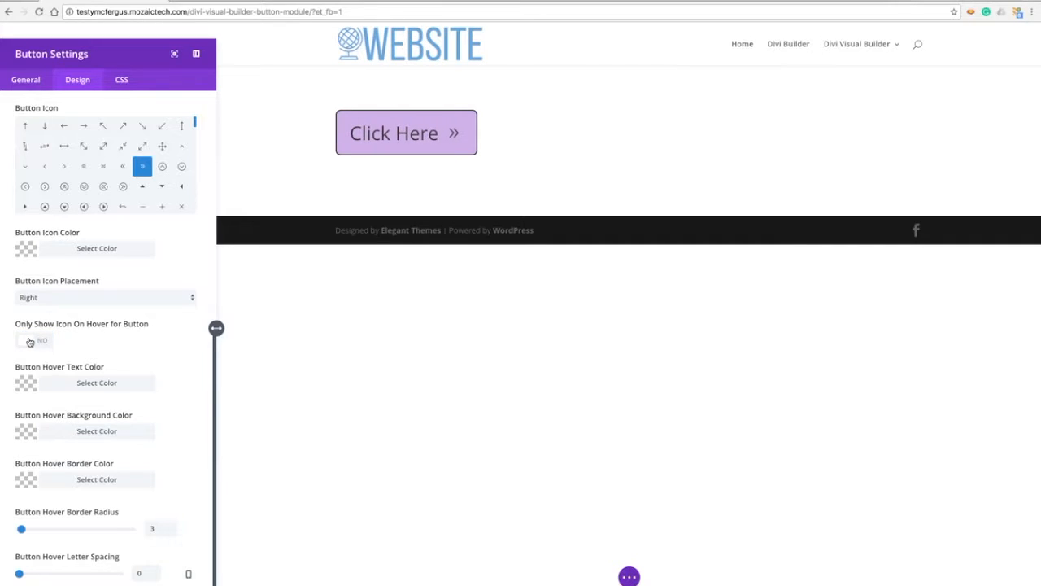
pyautogui.moveTo(403, 153)
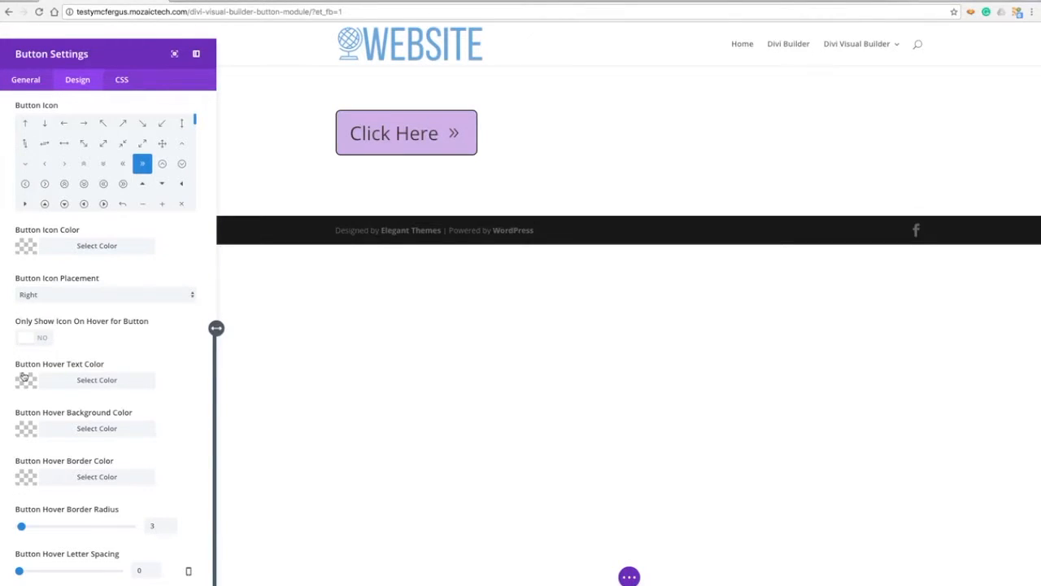
# Step: Set the button hover background colour to the yellow swatch
pyautogui.click(96, 428)
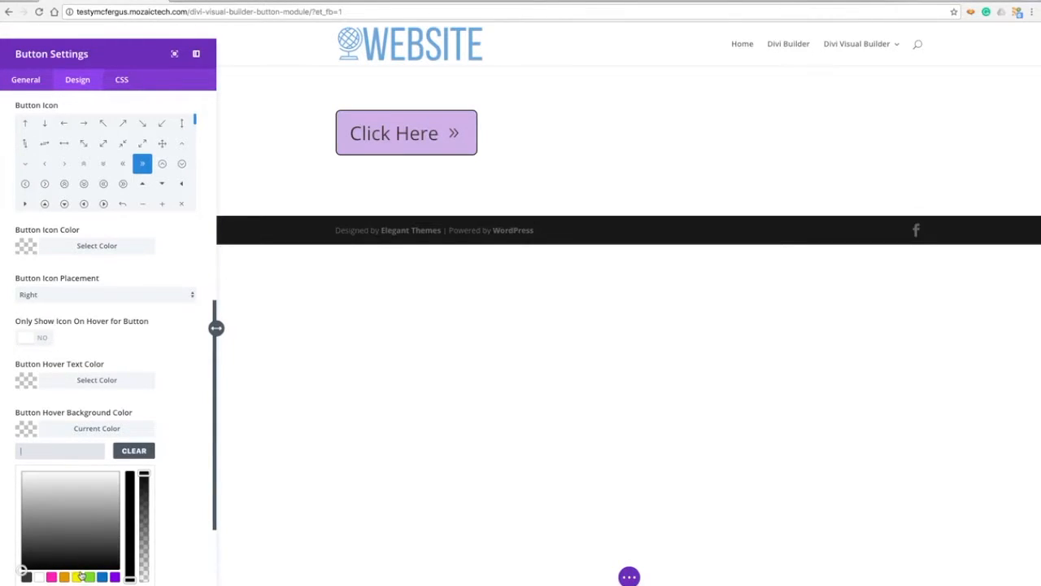
pyautogui.click(65, 576)
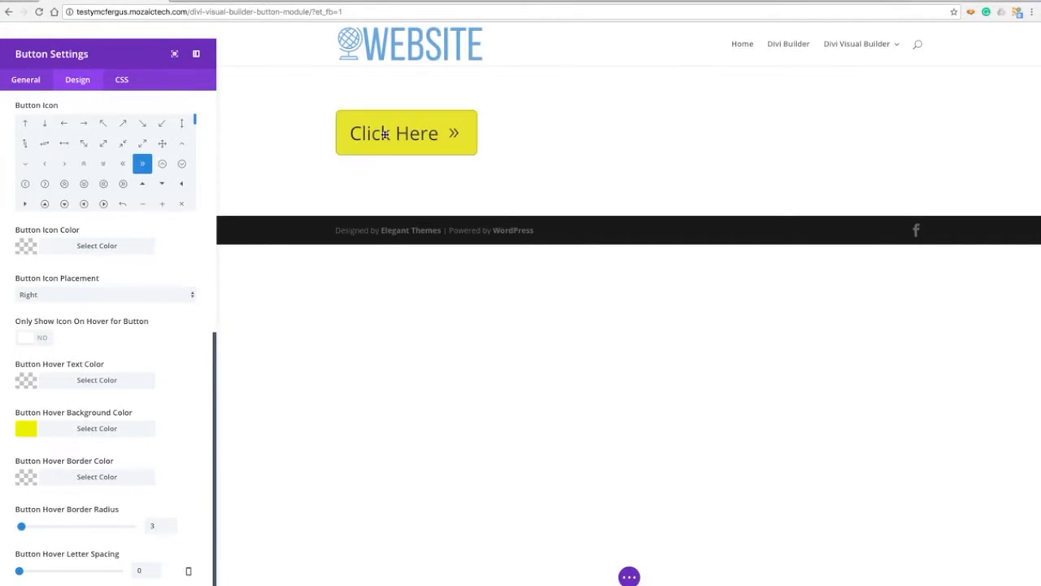
pyautogui.moveTo(372, 157)
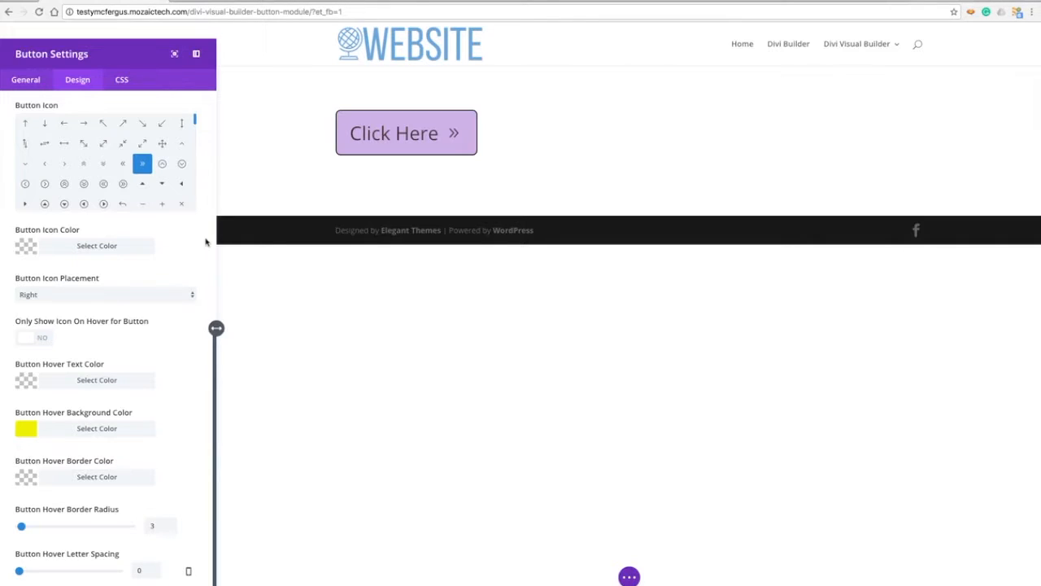
pyautogui.scroll(3)
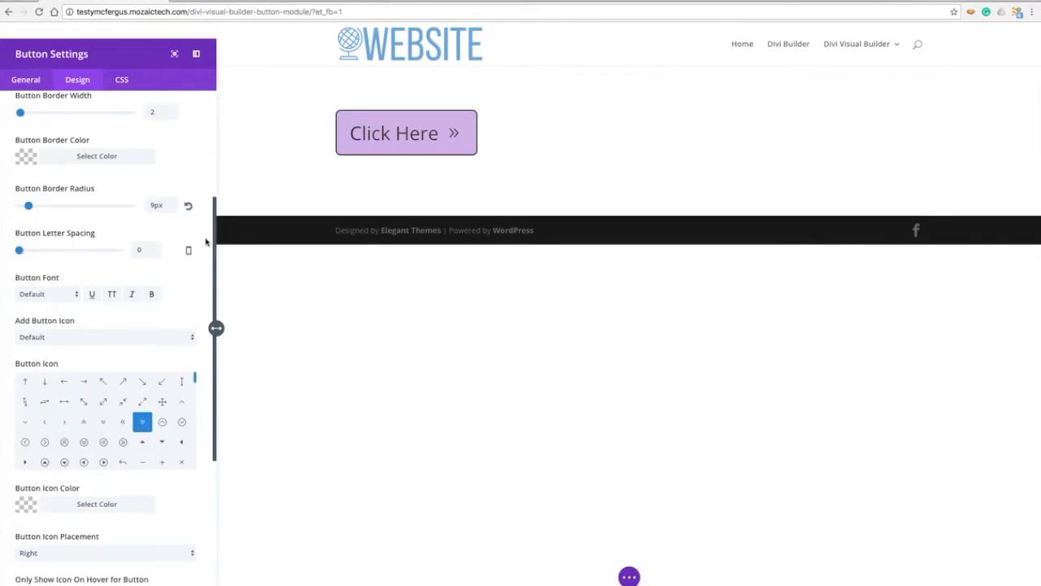
pyautogui.scroll(3)
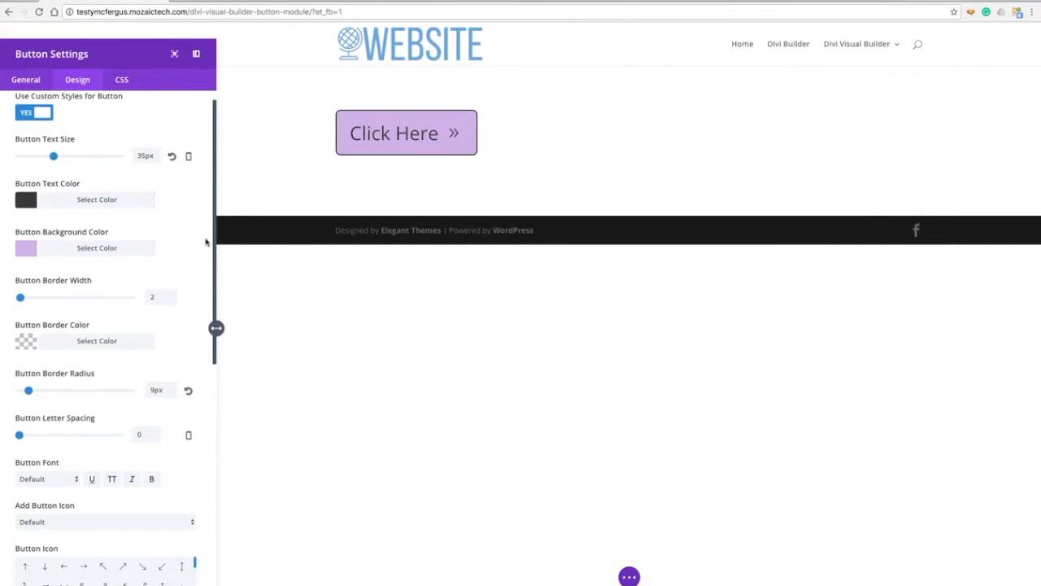
pyautogui.scroll(-3)
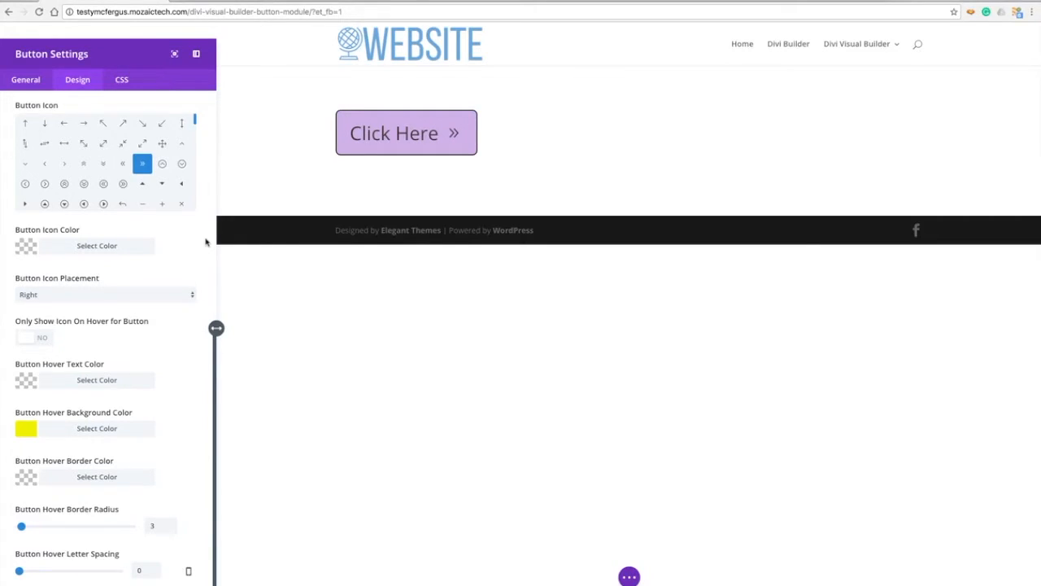
pyautogui.scroll(3)
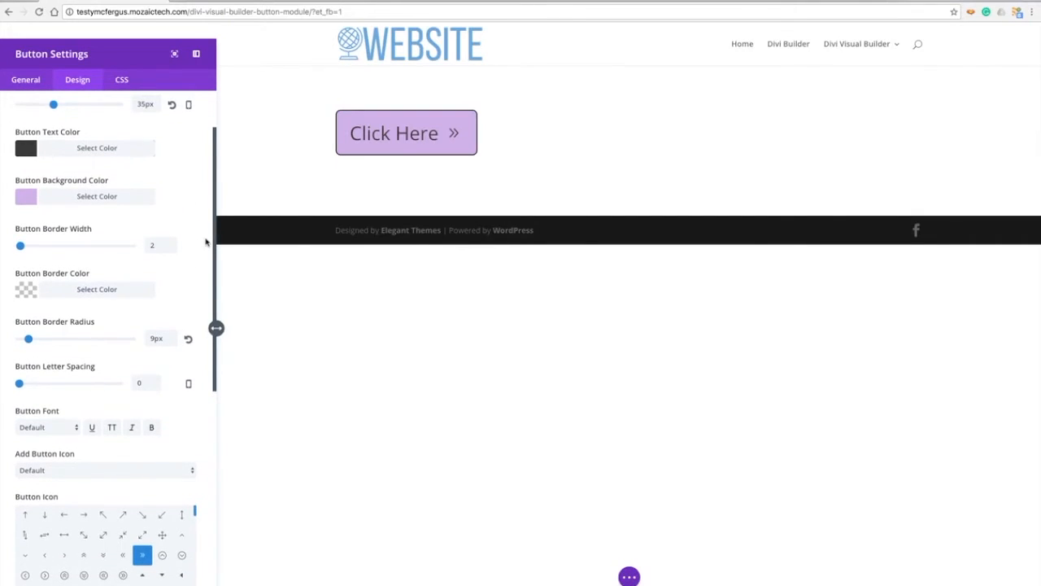
pyautogui.scroll(3)
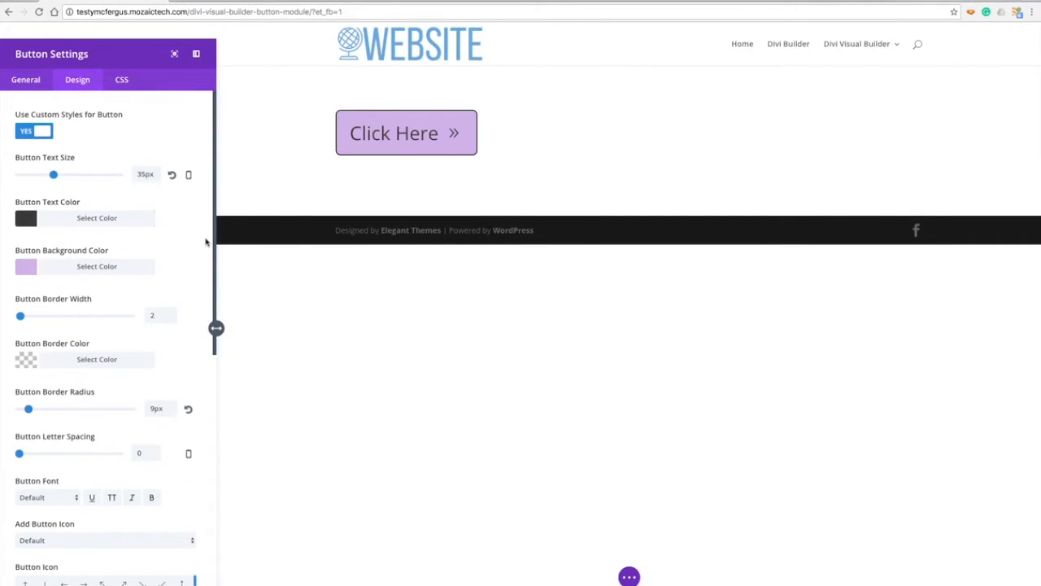